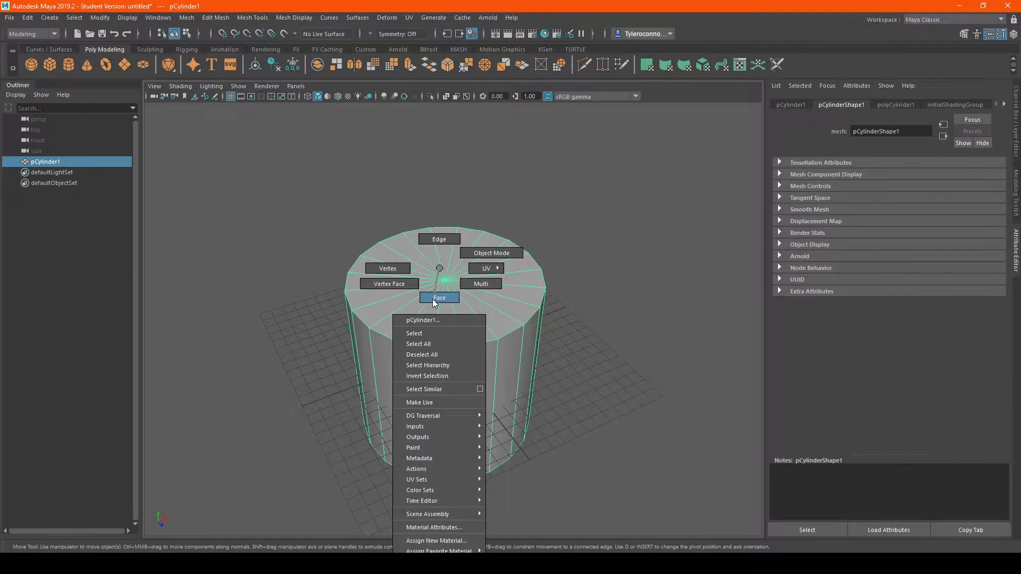
# Switch the polygon cylinder into face-level selection and pick its side faces
pyautogui.click(439, 298)
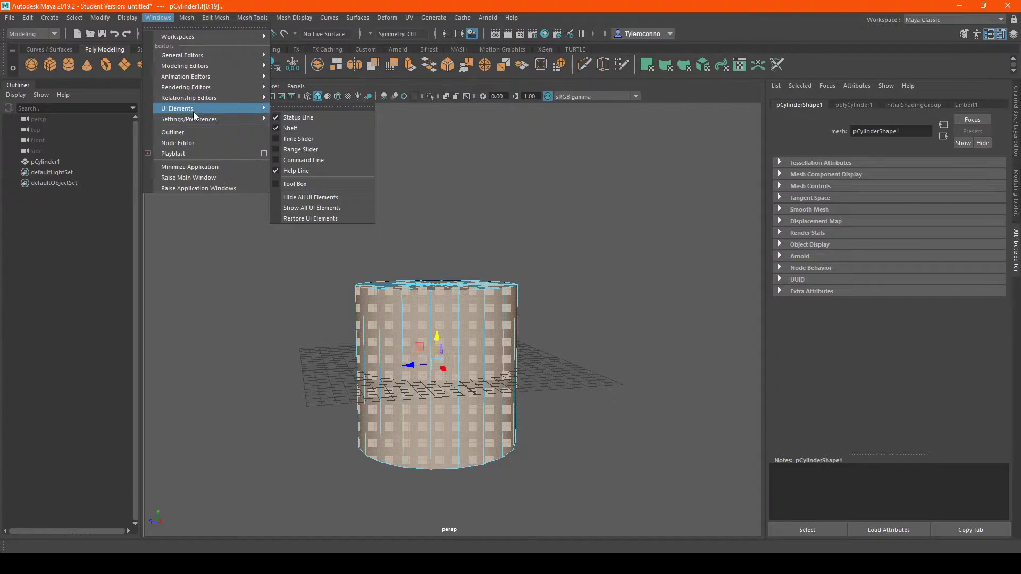
# Enable Camera based selection in the Selection category of Preferences and save
pyautogui.click(190, 118)
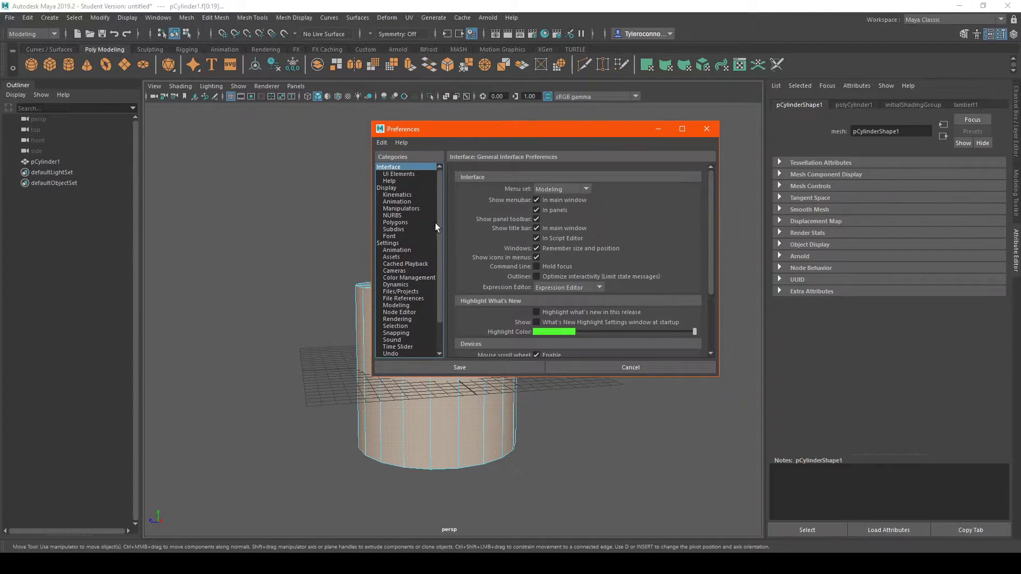
pyautogui.click(396, 292)
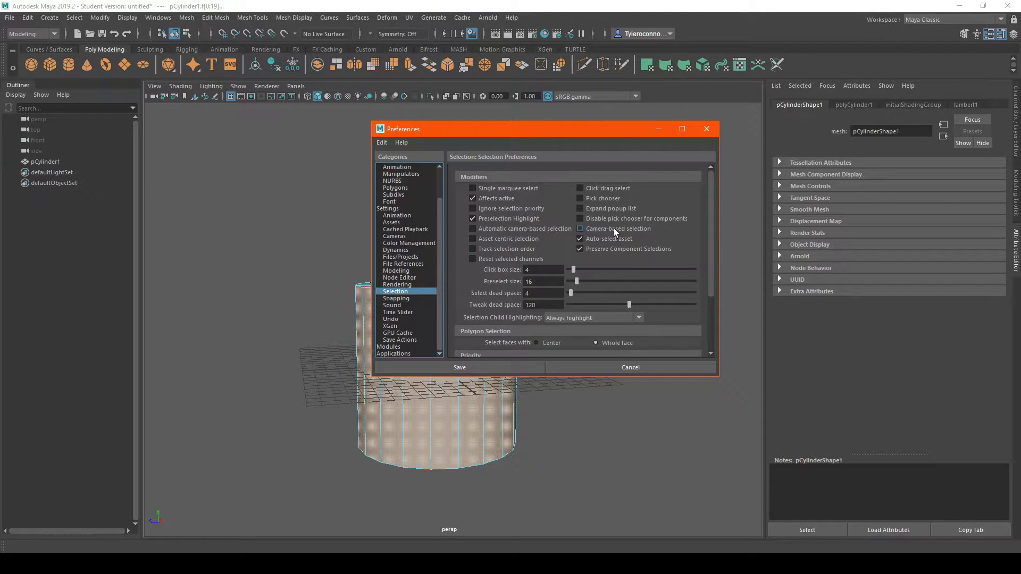
pyautogui.click(628, 367)
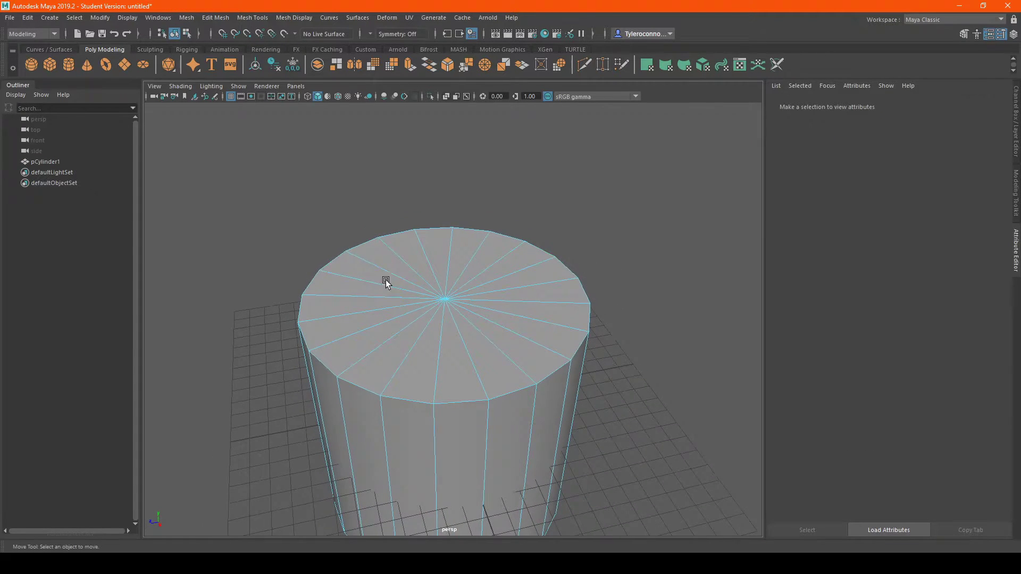
# Preview individual top-cap triangles of the cylinder, then bring up its marking menu
pyautogui.click(485, 274)
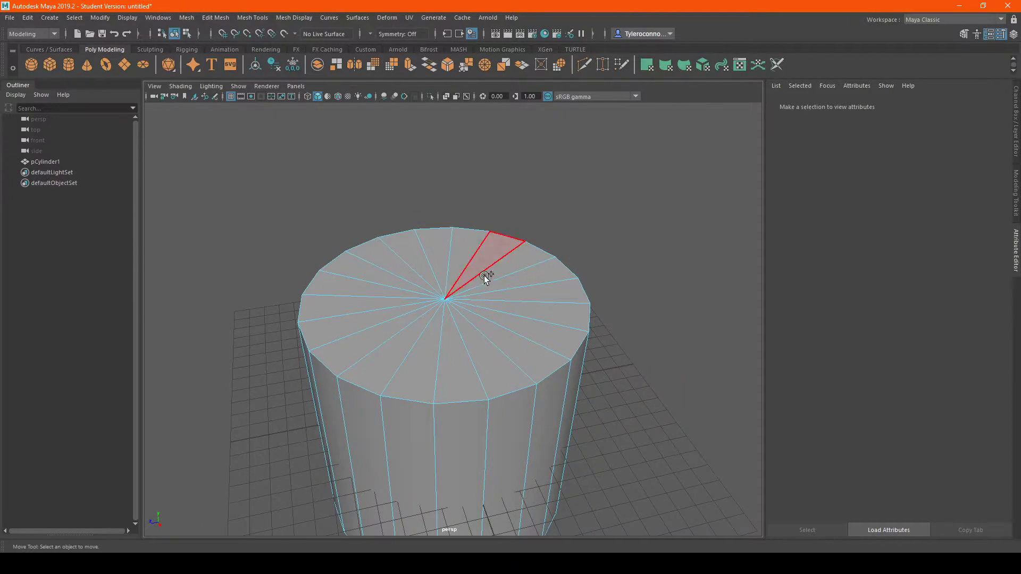
pyautogui.click(506, 290)
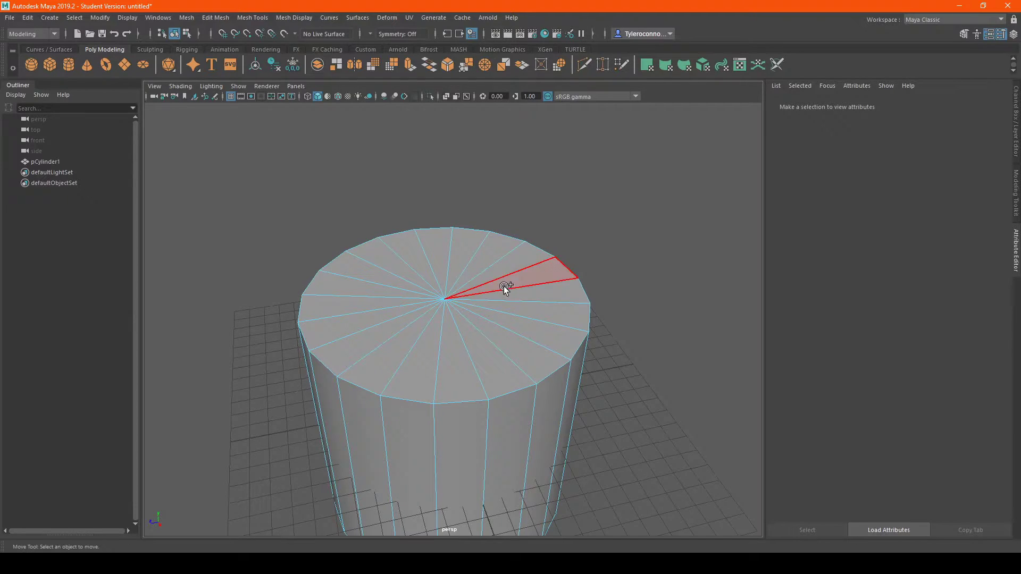
pyautogui.click(436, 261)
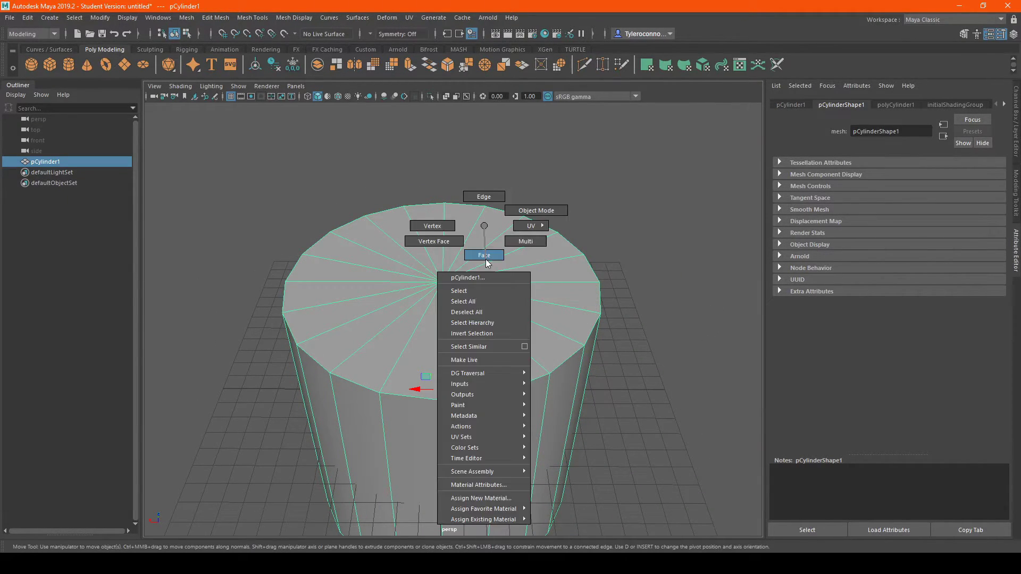
# Re-enter face mode and drag-select the twenty side faces with camera-based selection
pyautogui.click(483, 254)
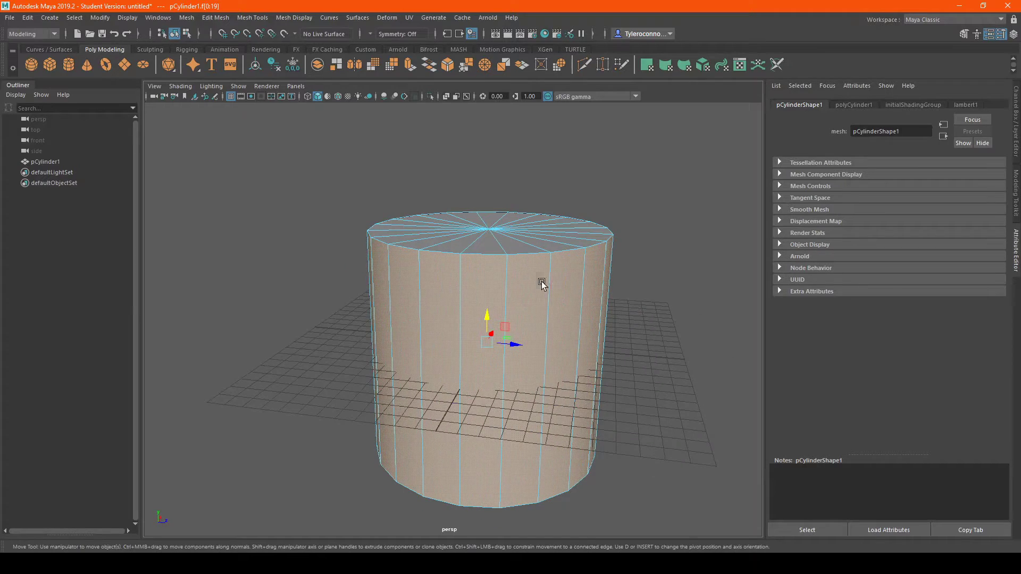
# Select a single vertical side face, then return to Object Mode with nothing selected
pyautogui.click(424, 297)
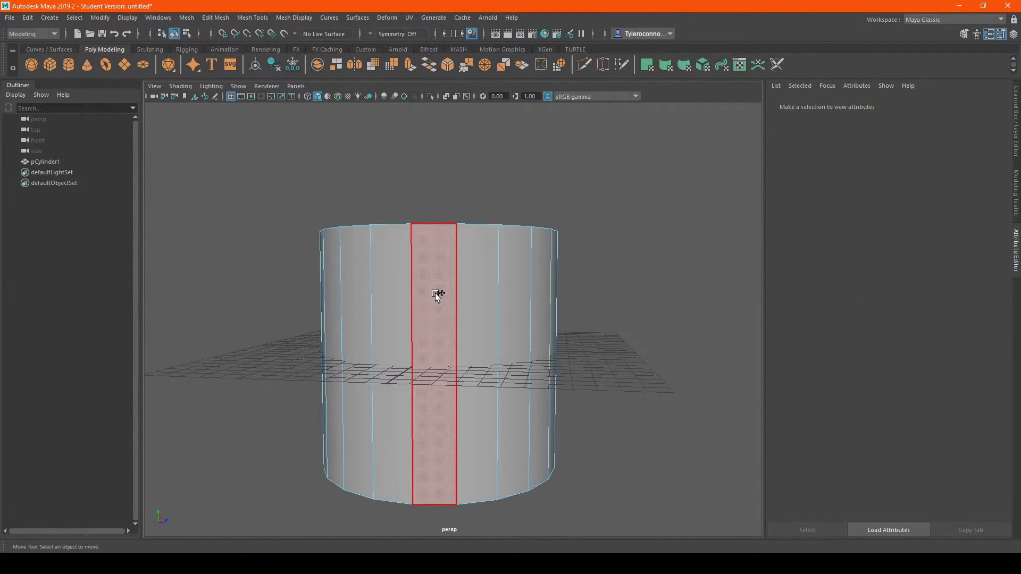
pyautogui.click(433, 294)
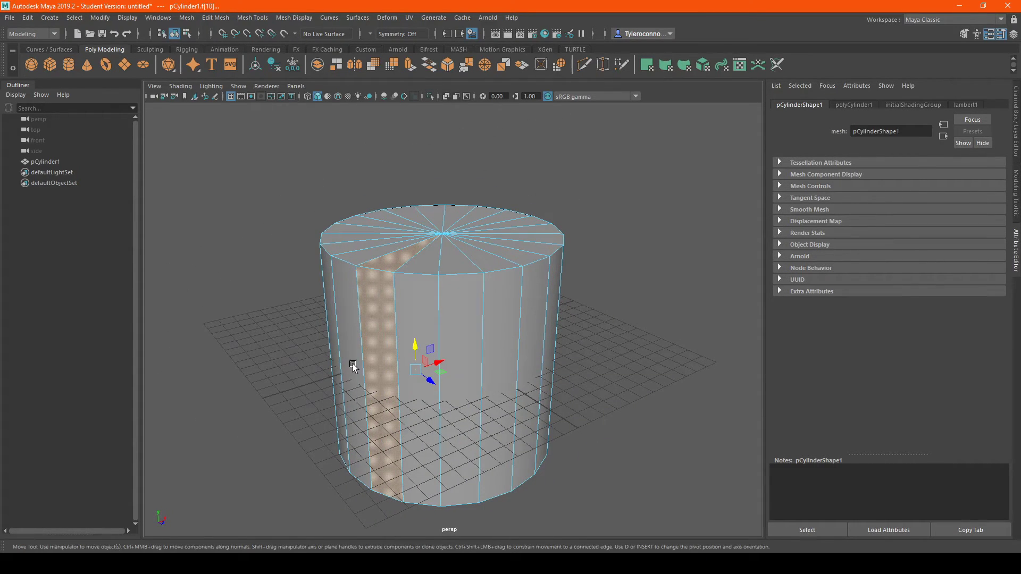
pyautogui.click(556, 204)
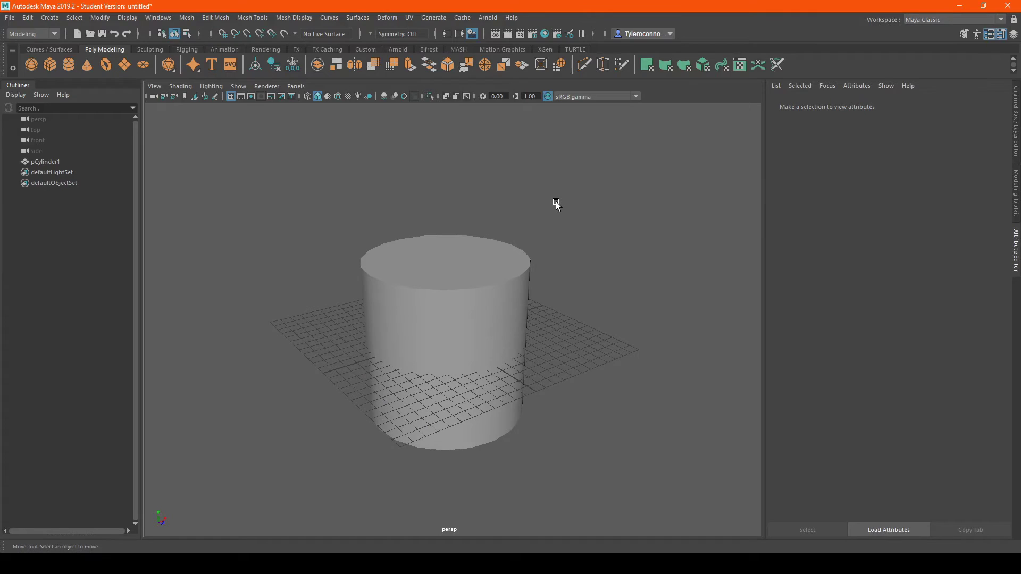